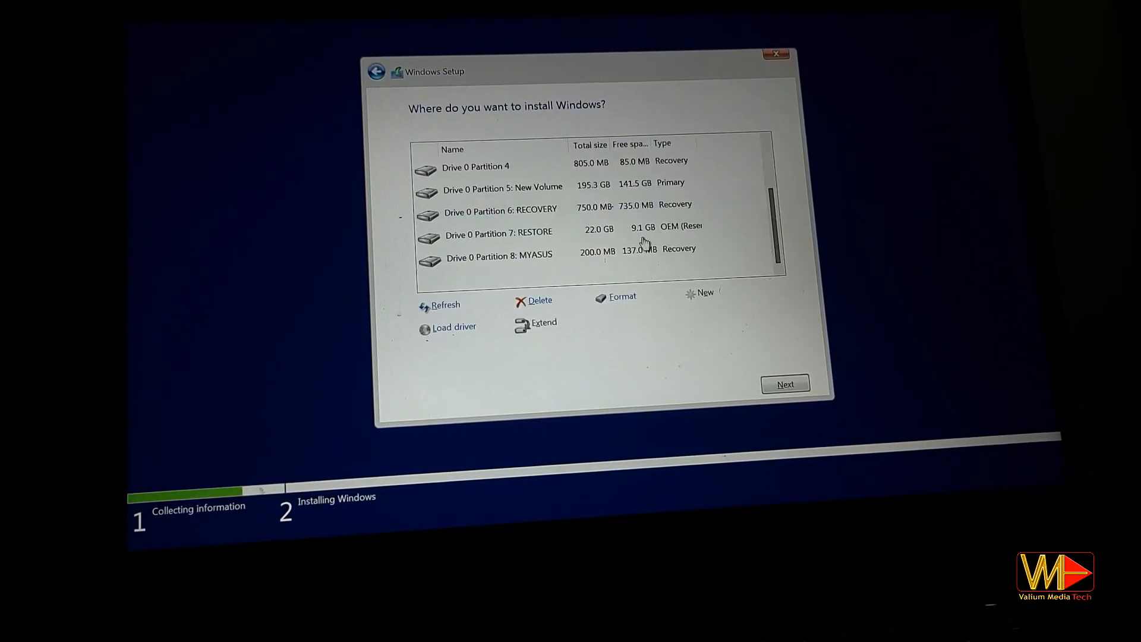
Step: Choose the install partition, then confirm United States as the region
{"action": "left_click", "coordinate": [785, 385]}
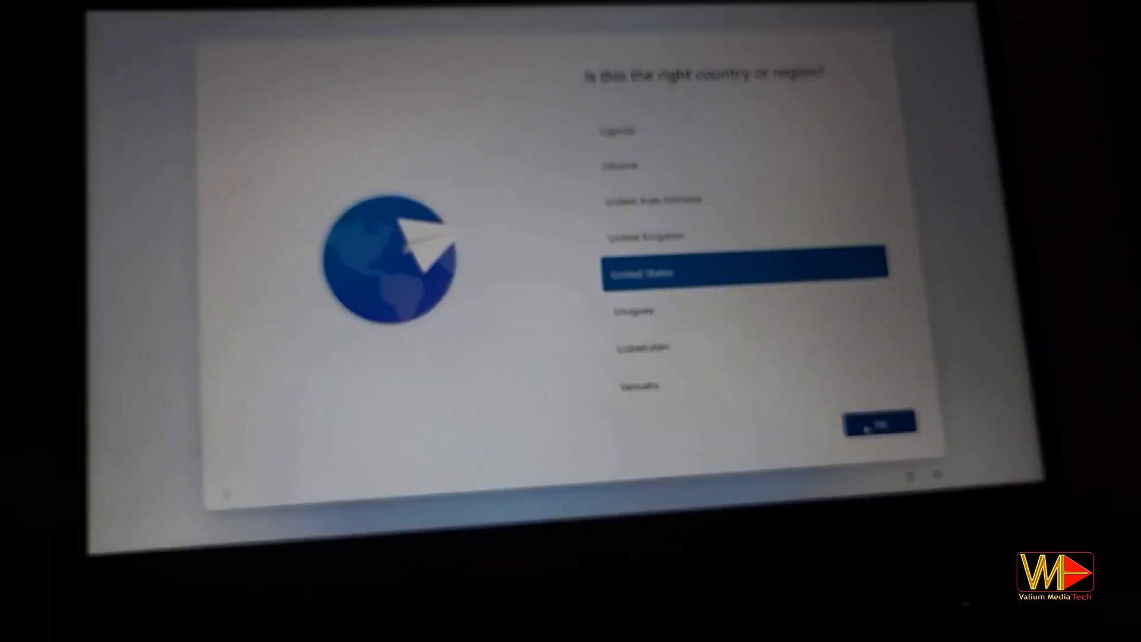
{"action": "left_click", "coordinate": [878, 423]}
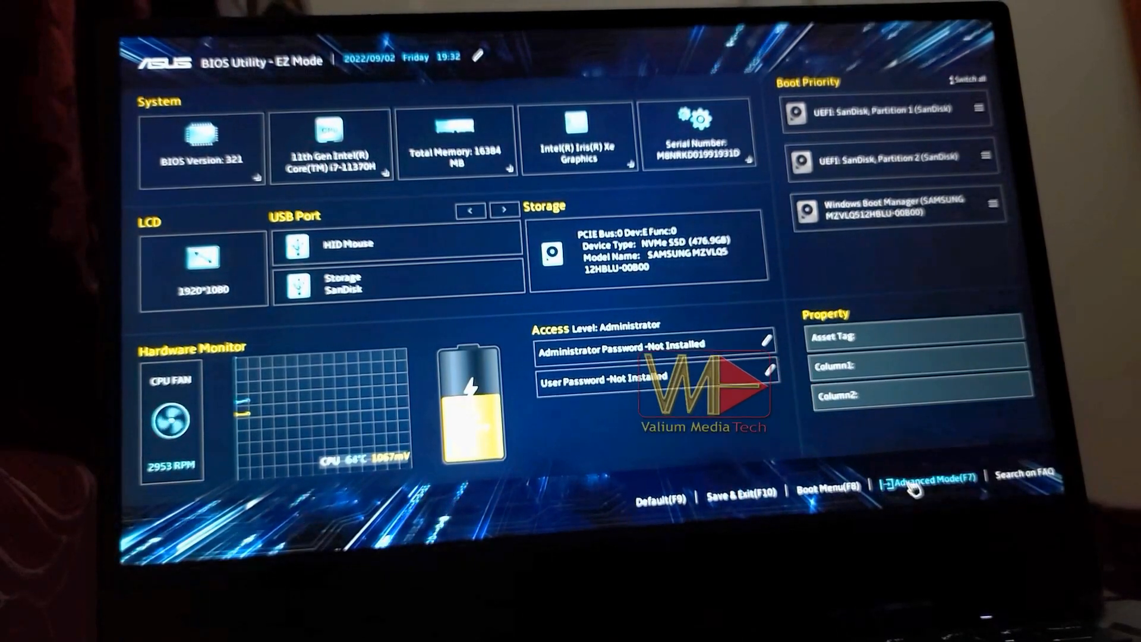
{"action": "left_click", "coordinate": [928, 481]}
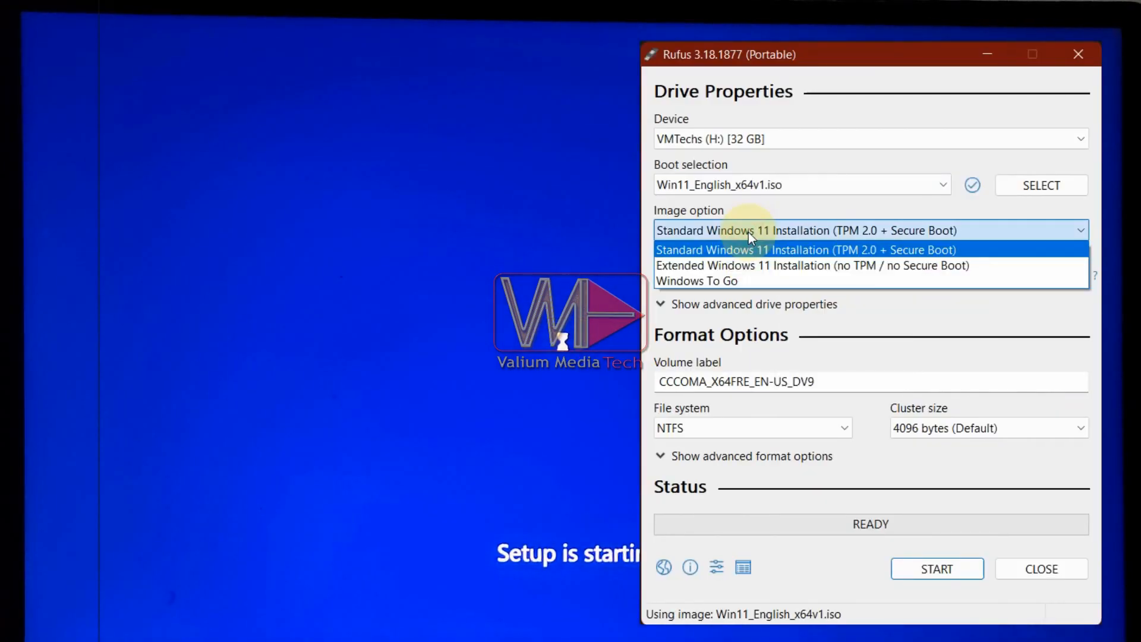
Step: Choose 'Standard Windows 11 Installation (TPM 2.0 + Secure Boot)' as the image option
{"action": "left_click", "coordinate": [804, 249]}
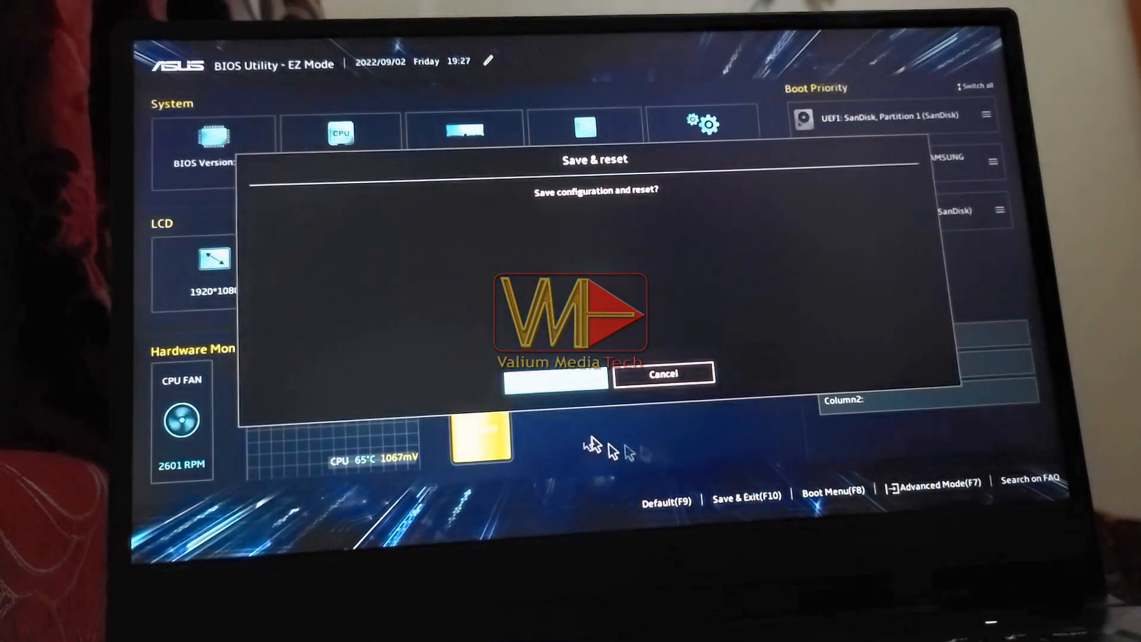
Step: Cancel the Save & reset prompt and switch to Advanced Mode with F7
{"action": "left_click", "coordinate": [555, 379]}
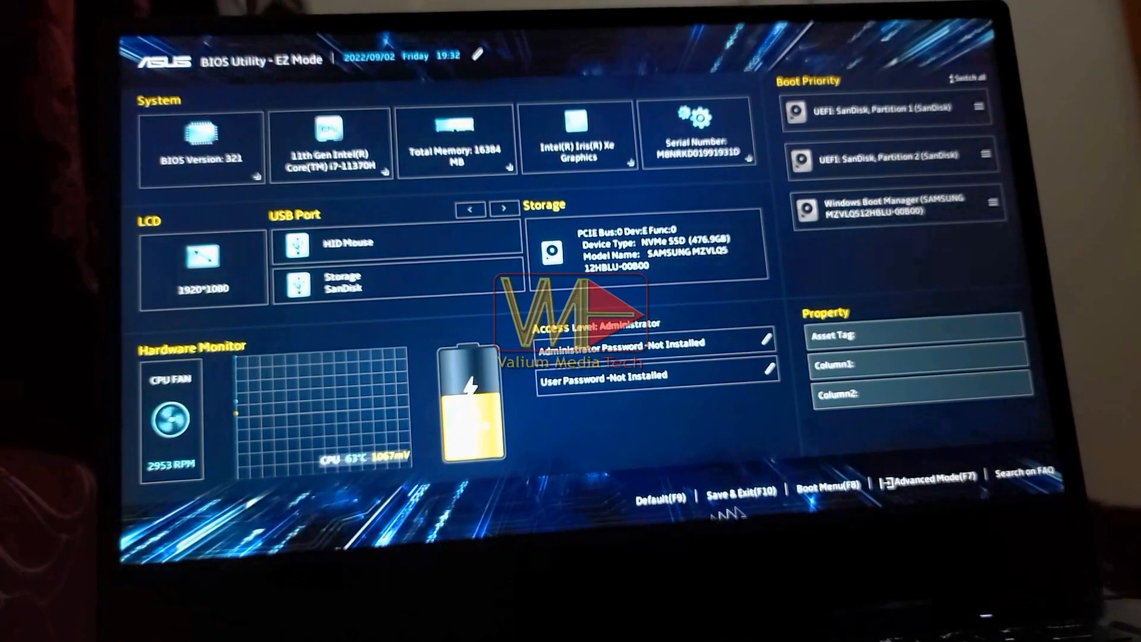
{"action": "key", "text": "F7"}
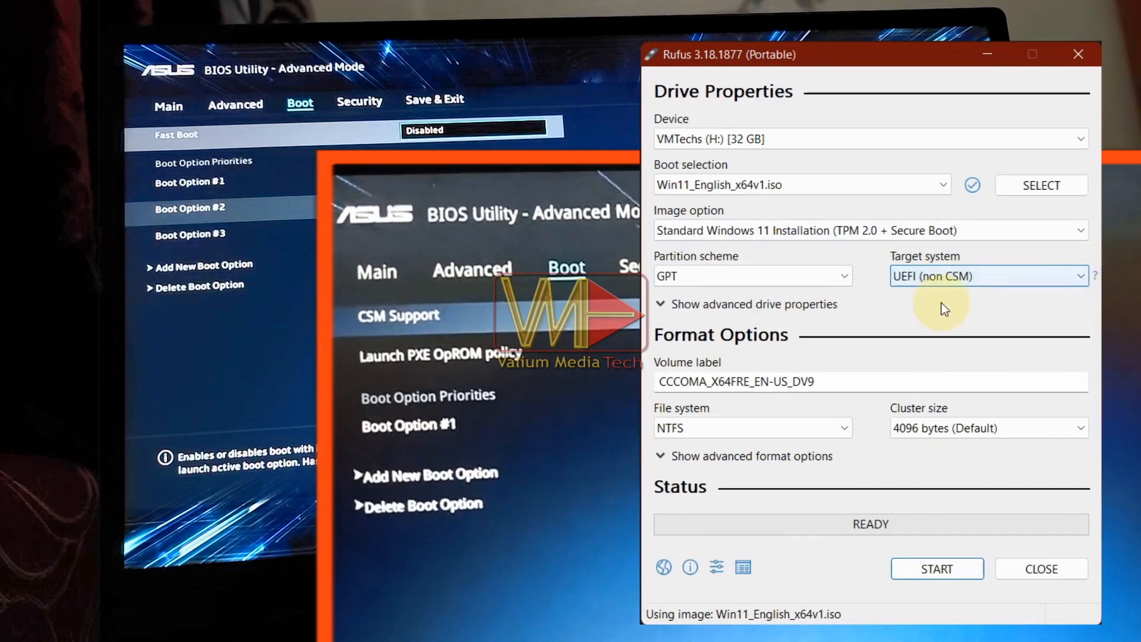
Step: Switch the partition scheme to MBR and review the Target system options
{"action": "left_click", "coordinate": [987, 276]}
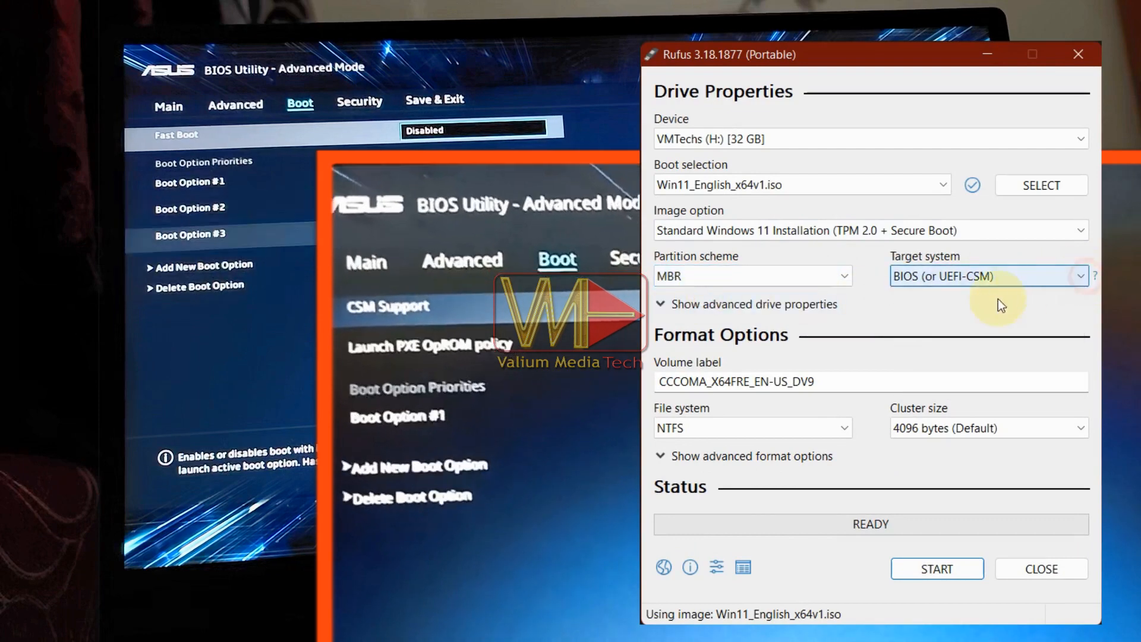
{"action": "left_click", "coordinate": [753, 276]}
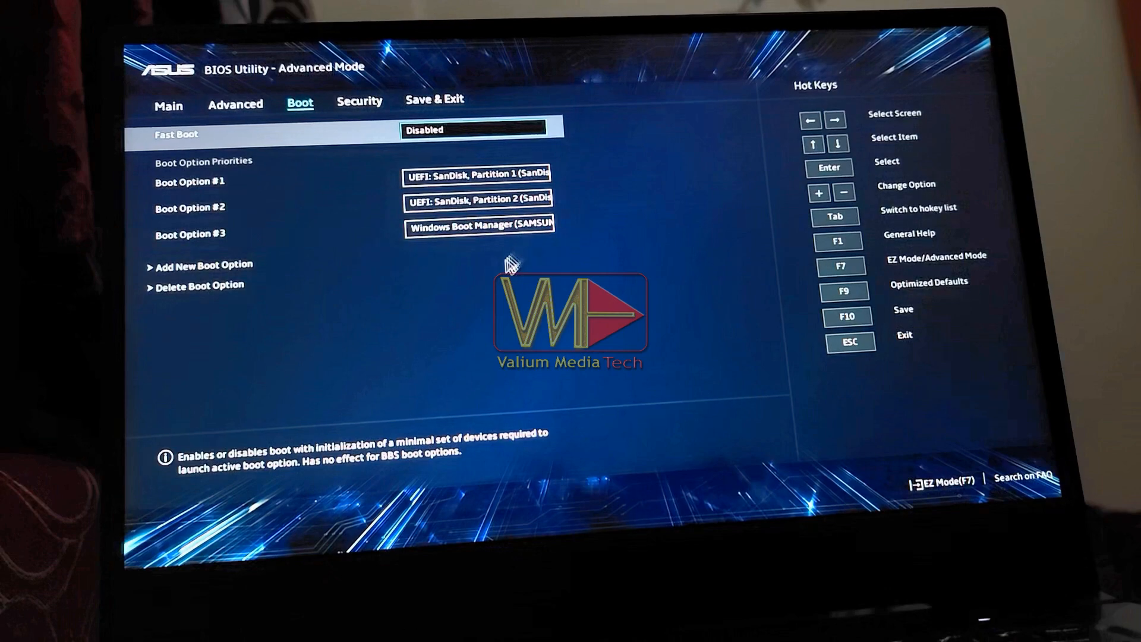
{"action": "left_click", "coordinate": [236, 101]}
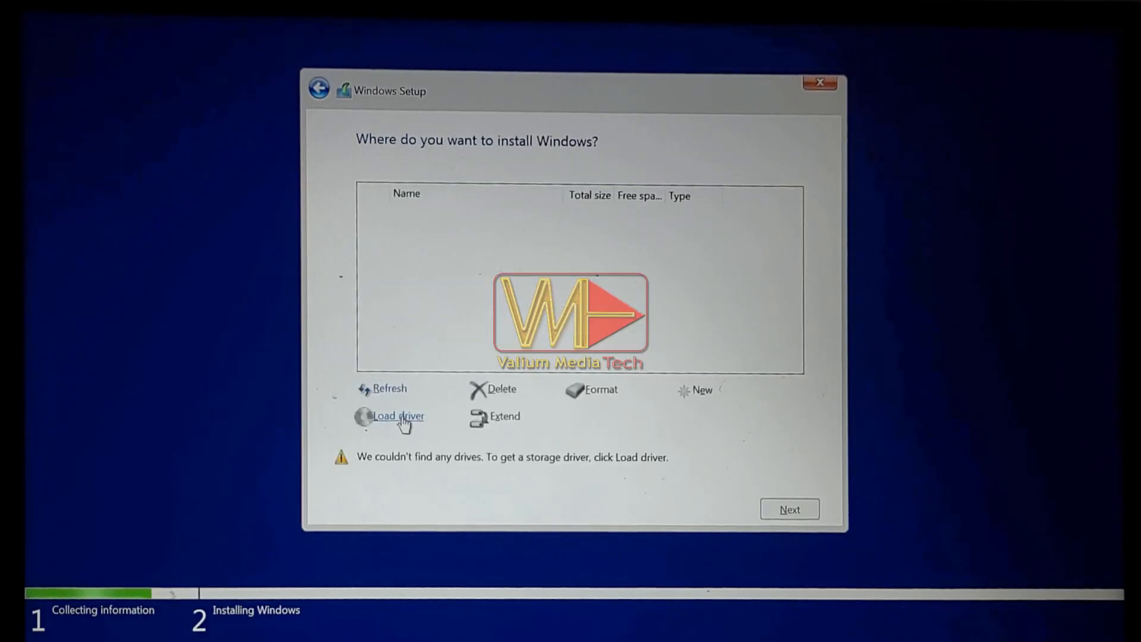
Step: Choose Load driver on the 'Where do you want to install Windows?' page
{"action": "left_click", "coordinate": [398, 416]}
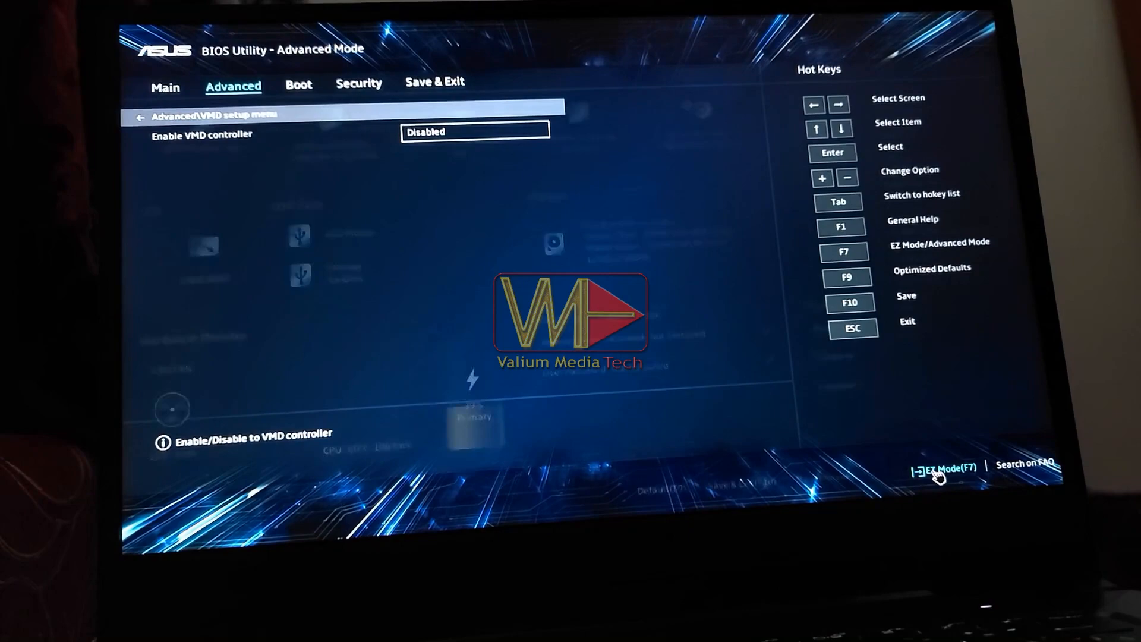
Step: Return to EZ Mode and confirm Save & Exit to reset with VMD disabled
{"action": "left_click", "coordinate": [943, 467]}
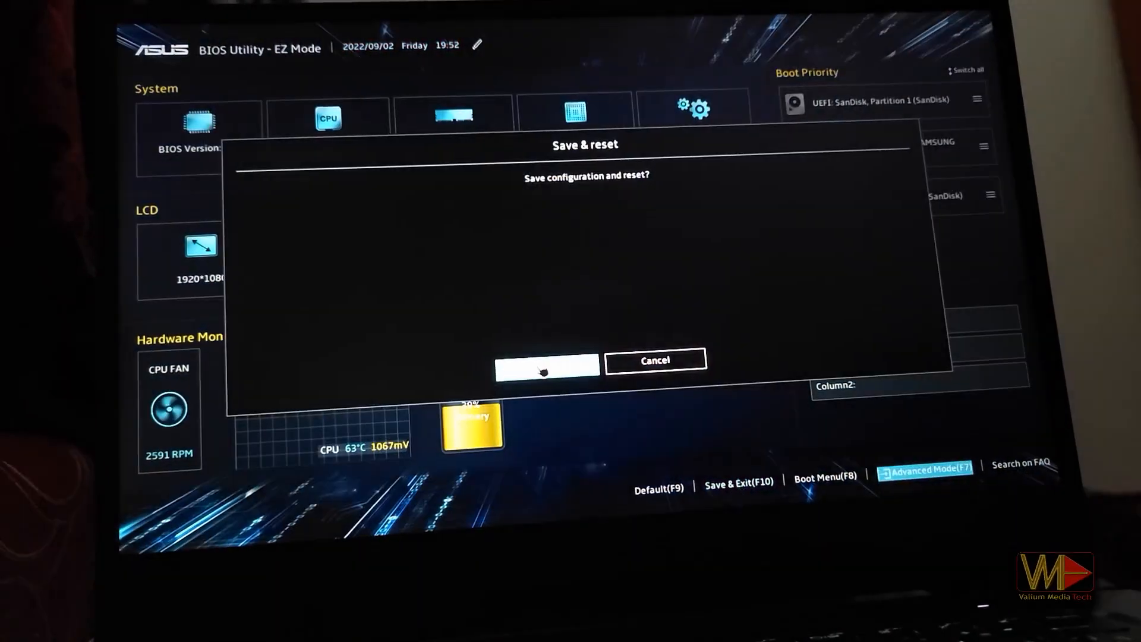
{"action": "left_click", "coordinate": [547, 367]}
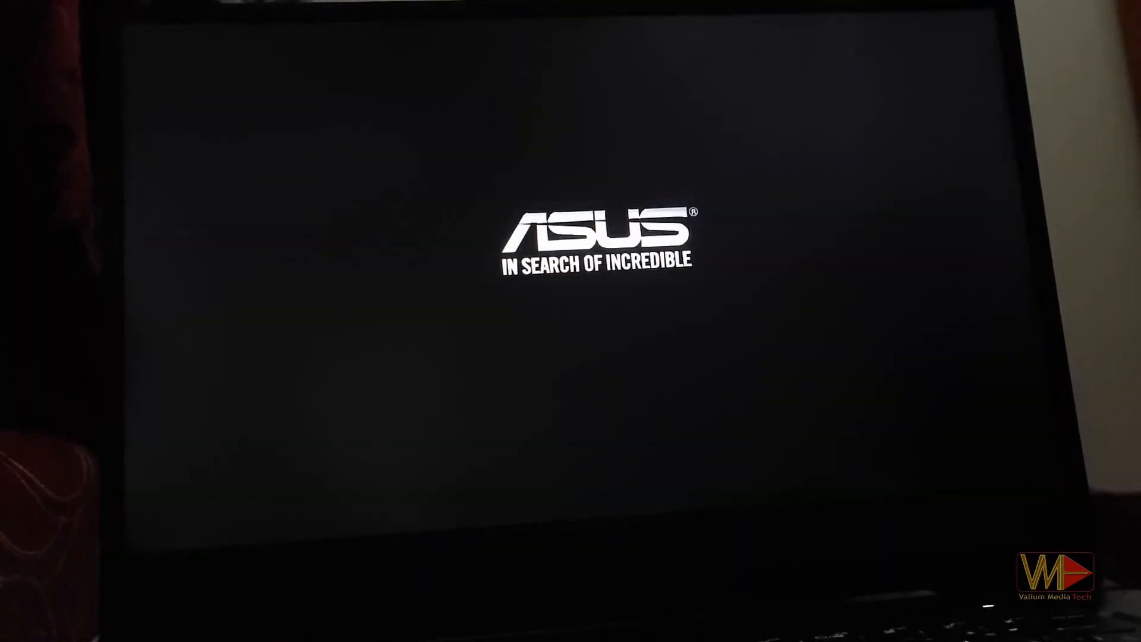